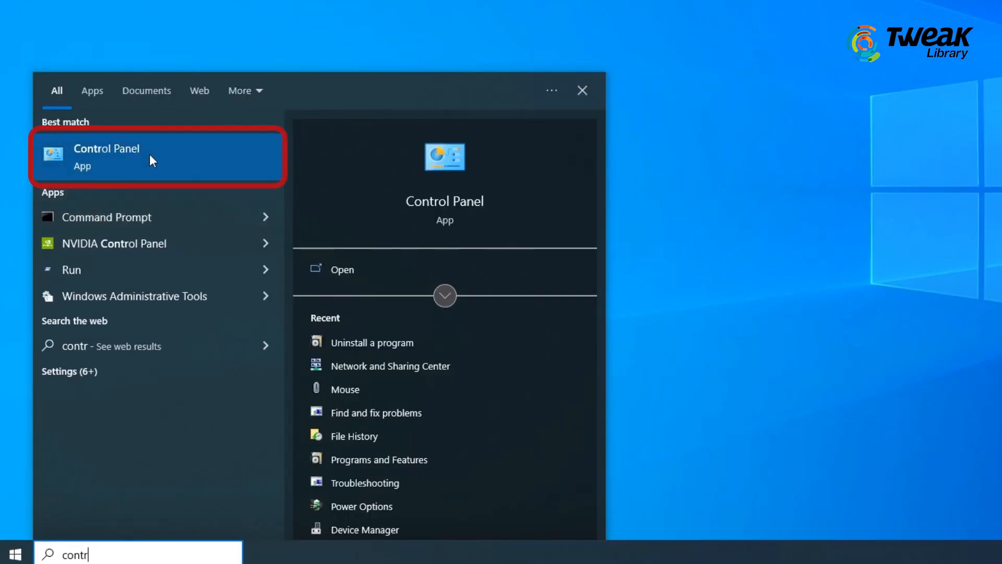
Reach Control Panel's Programs and Features list showing VALORANT and Riot Client
{"action": "left_click", "coordinate": [107, 147]}
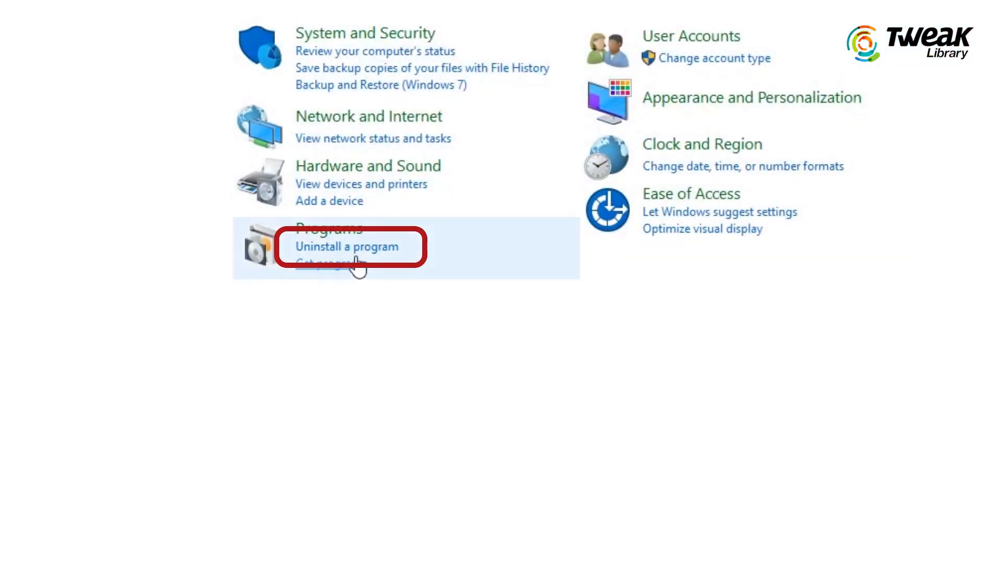
{"action": "left_click", "coordinate": [346, 246]}
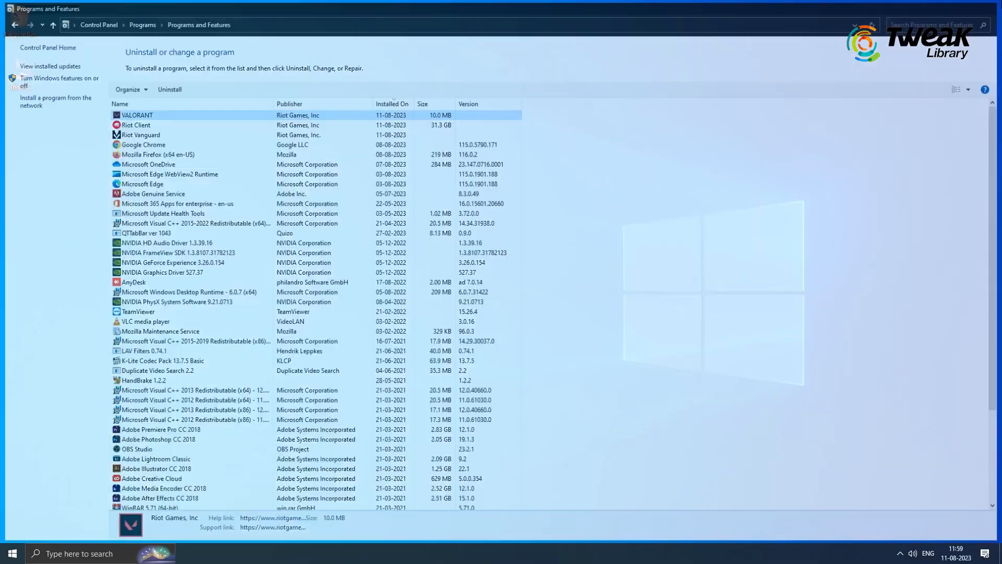
Find VALORANT in Apps & features and start its uninstall
{"action": "type", "text": "apps & features"}
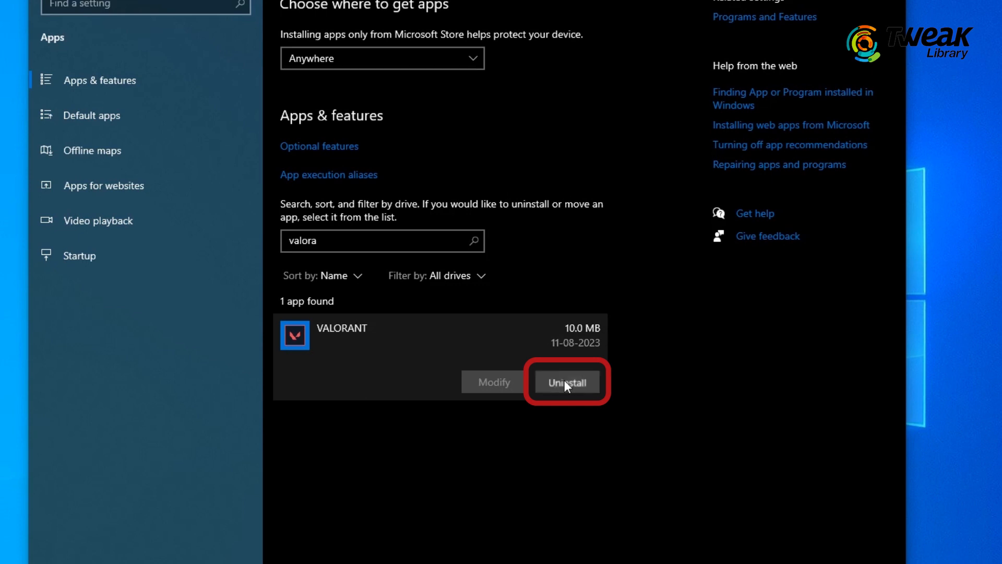
{"action": "left_click", "coordinate": [564, 382]}
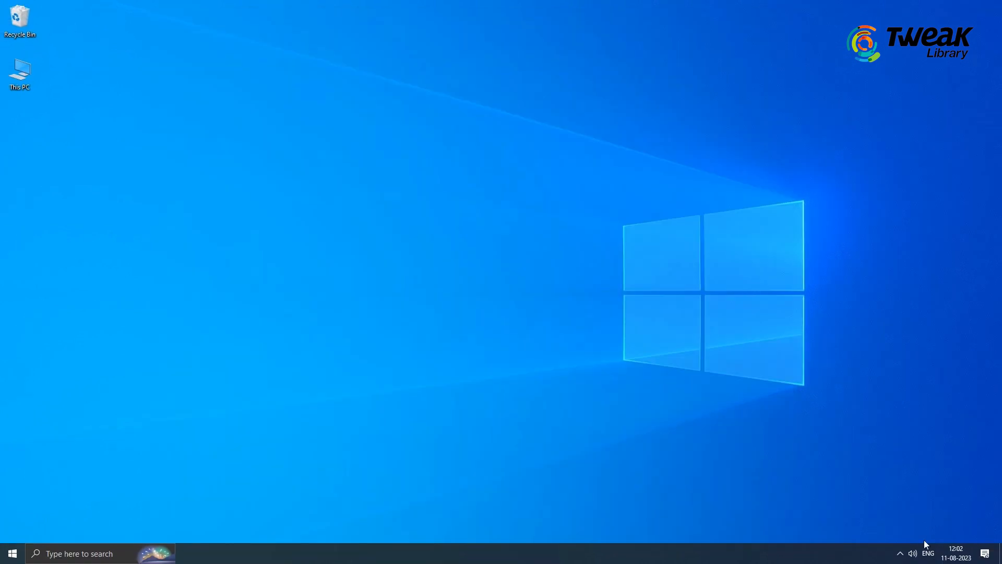
Exit the Riot background app from the system tray, then uninstall VALORANT
{"action": "left_click", "coordinate": [899, 553]}
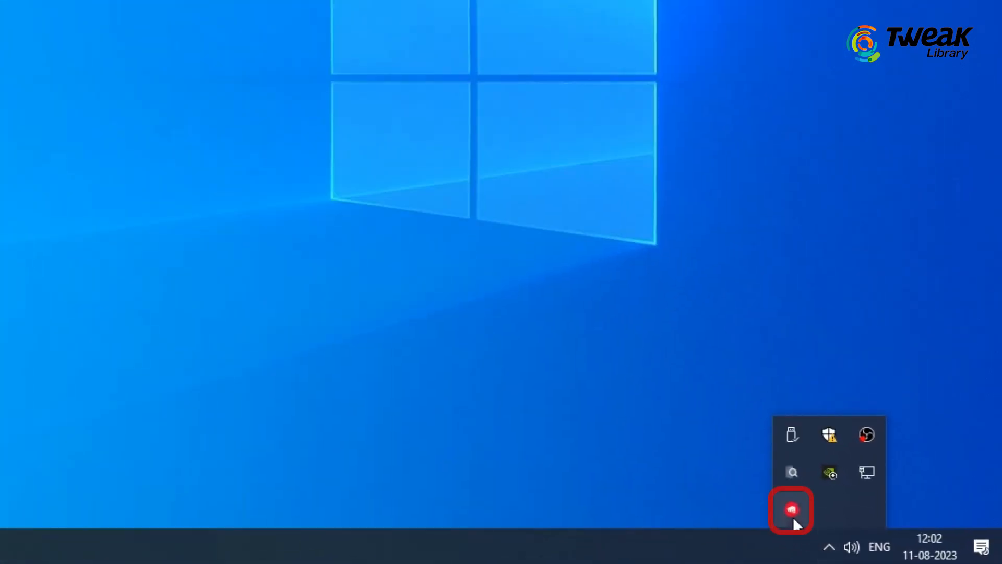
{"action": "right_click", "coordinate": [791, 510]}
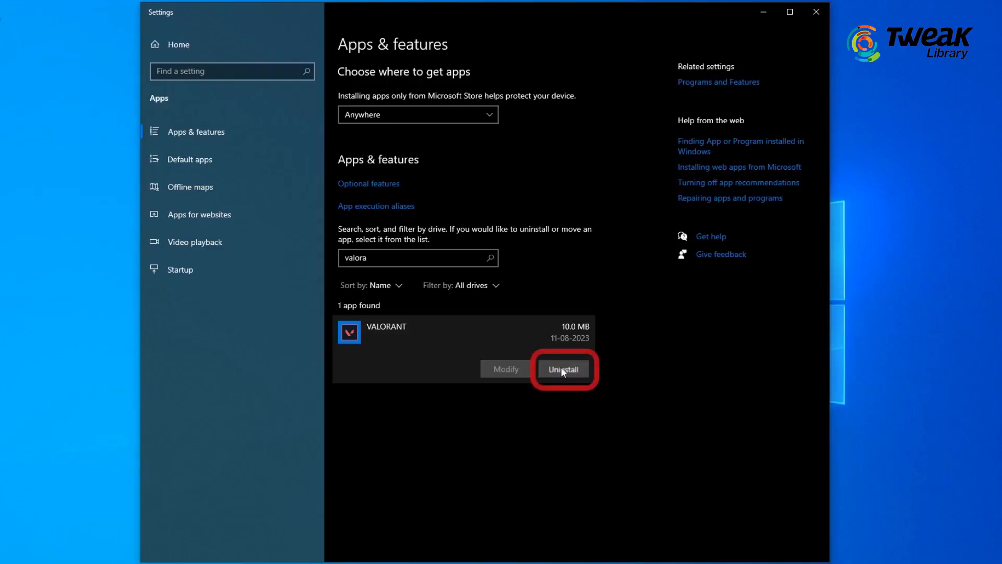
{"action": "left_click", "coordinate": [562, 369]}
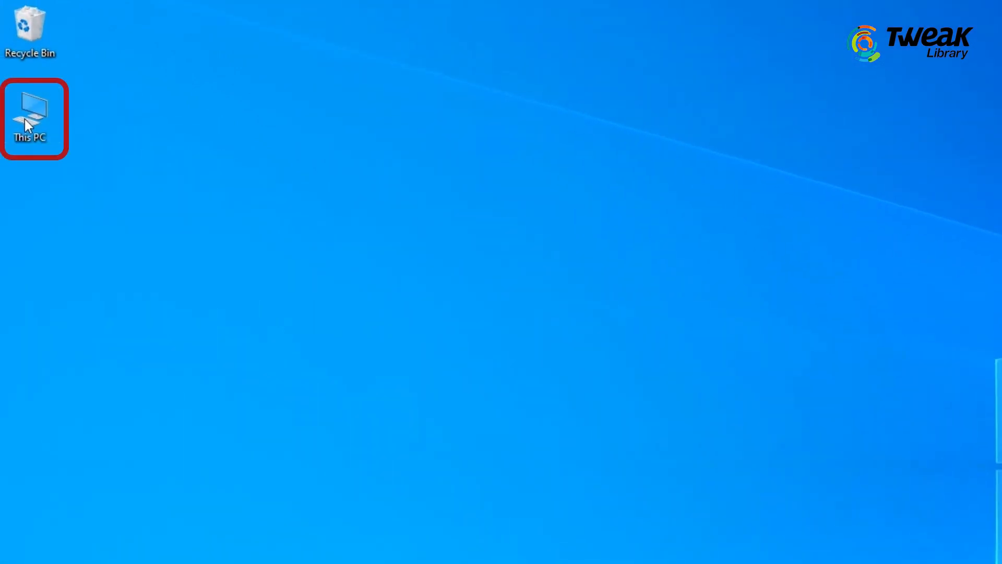
Remove the leftover Riot Games folder on C: and the VALORANT folder in AppData\Local
{"action": "double_click", "coordinate": [29, 118]}
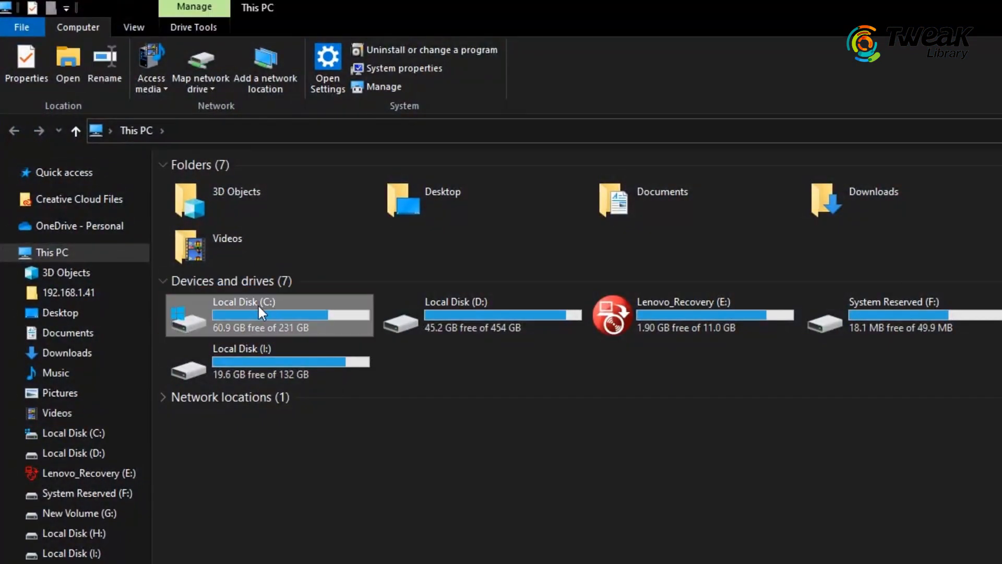
{"action": "double_click", "coordinate": [244, 314]}
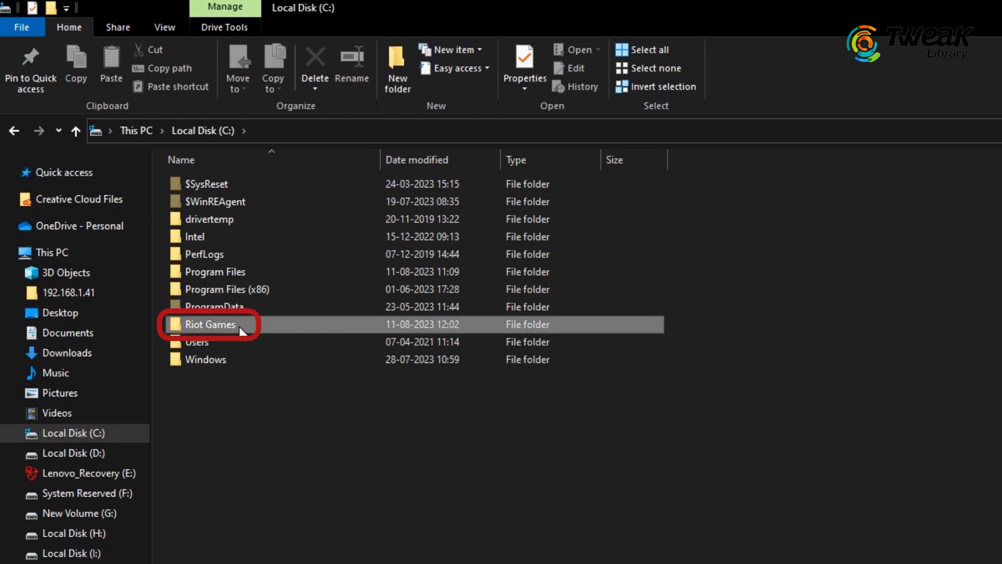
{"action": "double_click", "coordinate": [210, 324]}
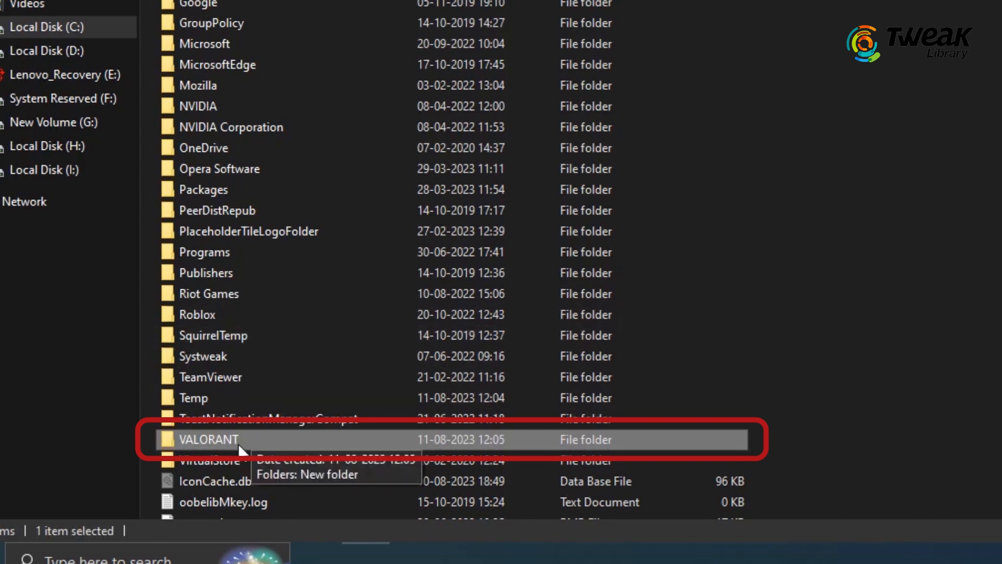
{"action": "right_click", "coordinate": [208, 439]}
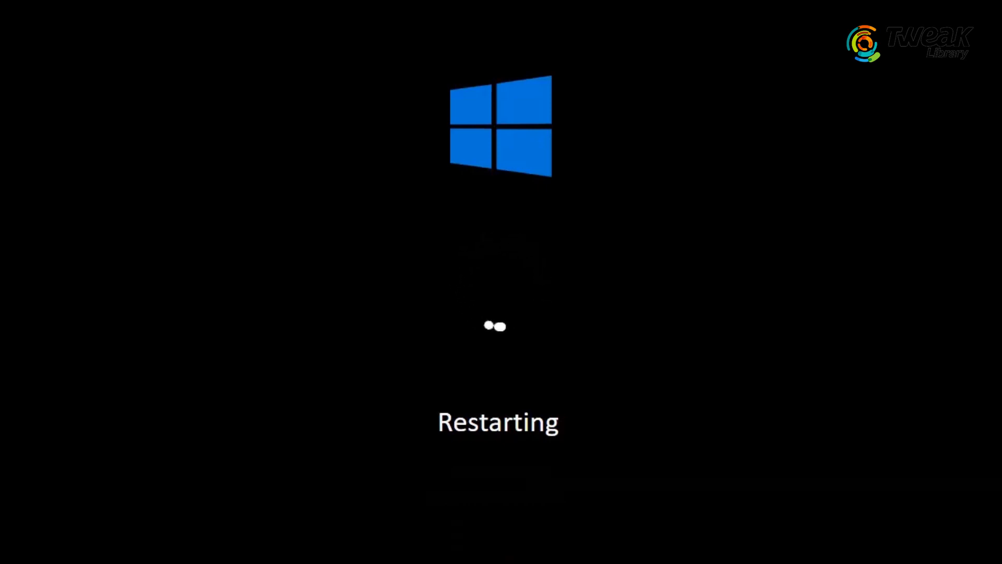
After the restart, search Start for 'rio' to launch Riot Client
{"action": "type", "text": "rio"}
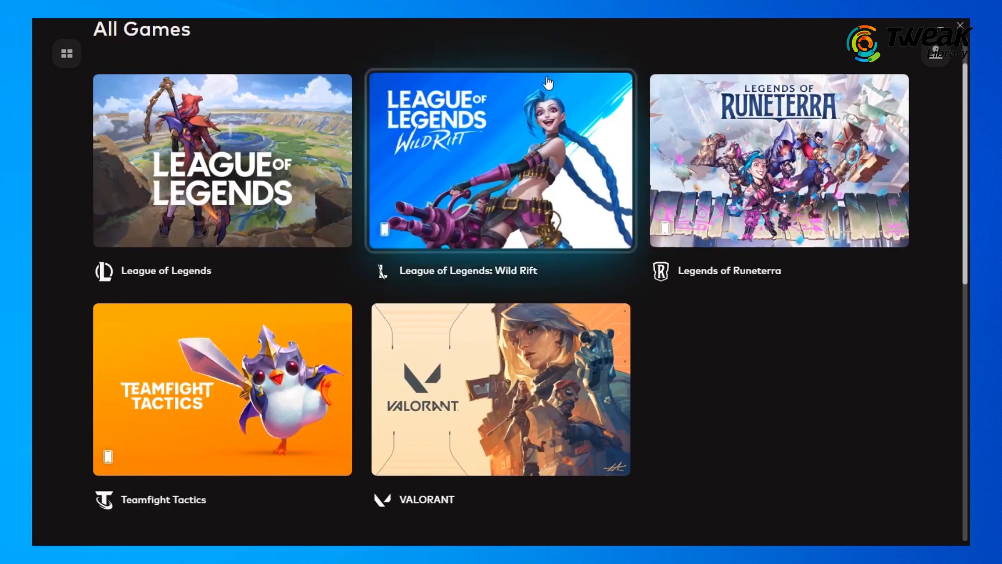
Begin reinstalling VALORANT at C:\Riot Games\VALORANT\live with English selected
{"action": "scroll", "scroll_direction": "down", "scroll_amount": 3}
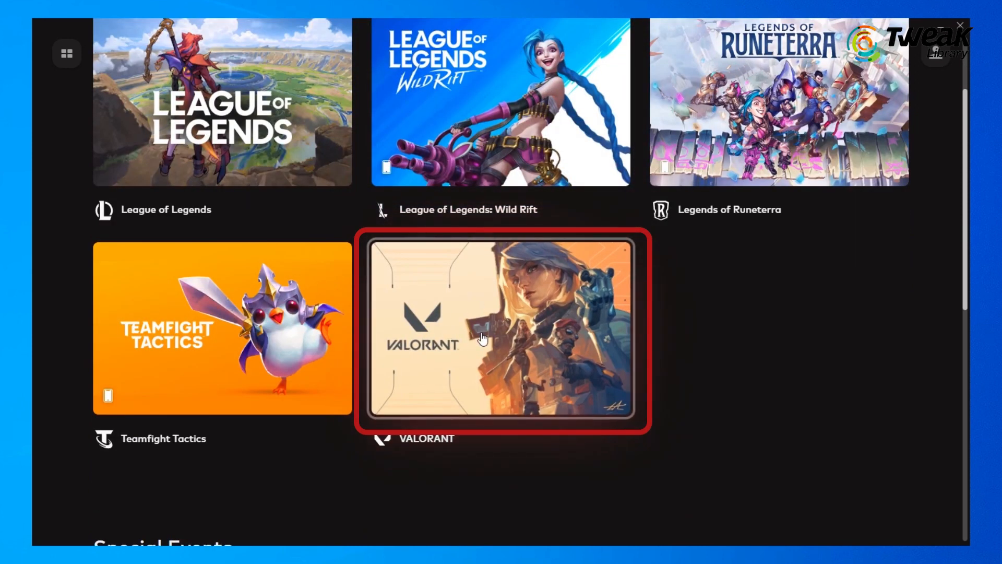
{"action": "left_click", "coordinate": [501, 327]}
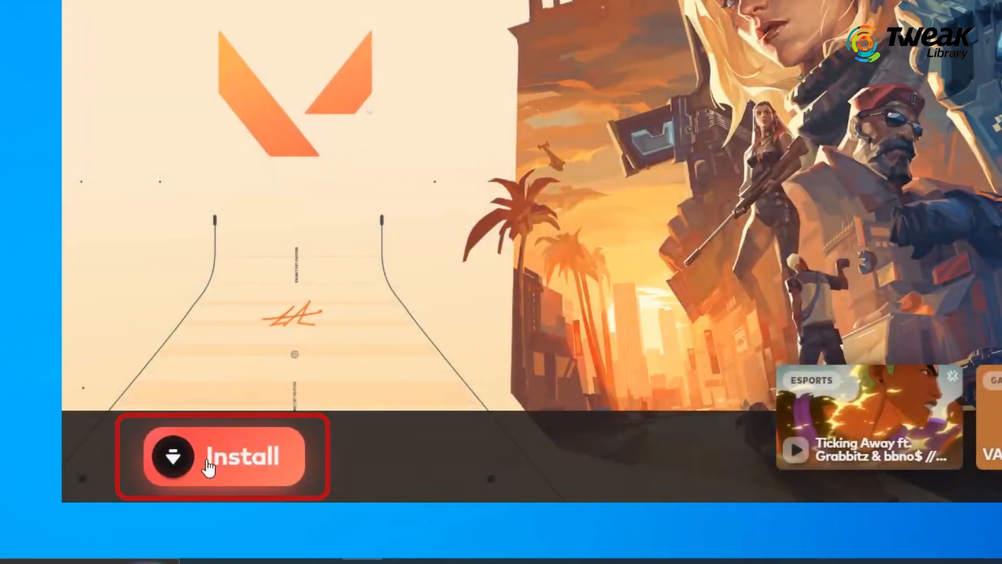
{"action": "left_click", "coordinate": [220, 457]}
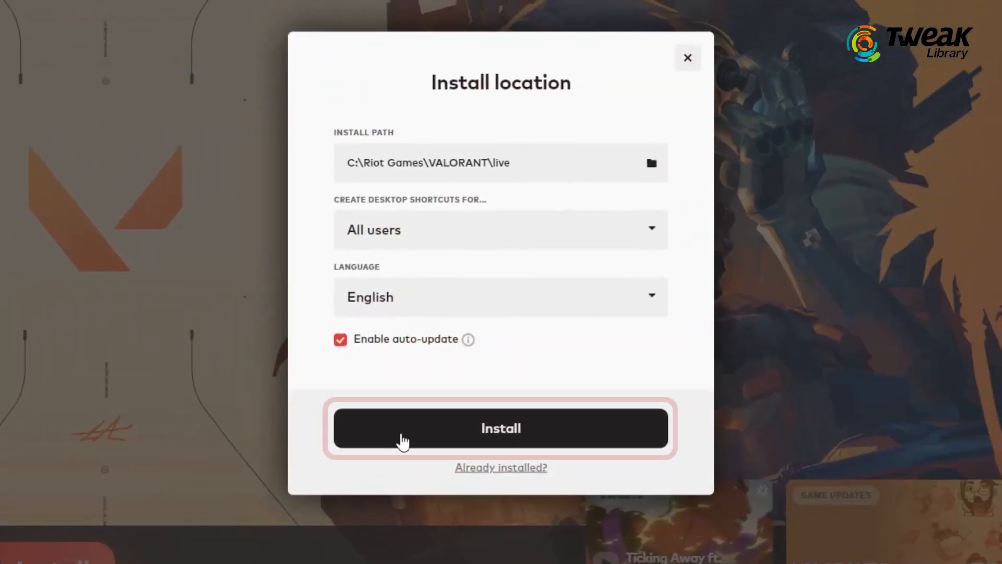